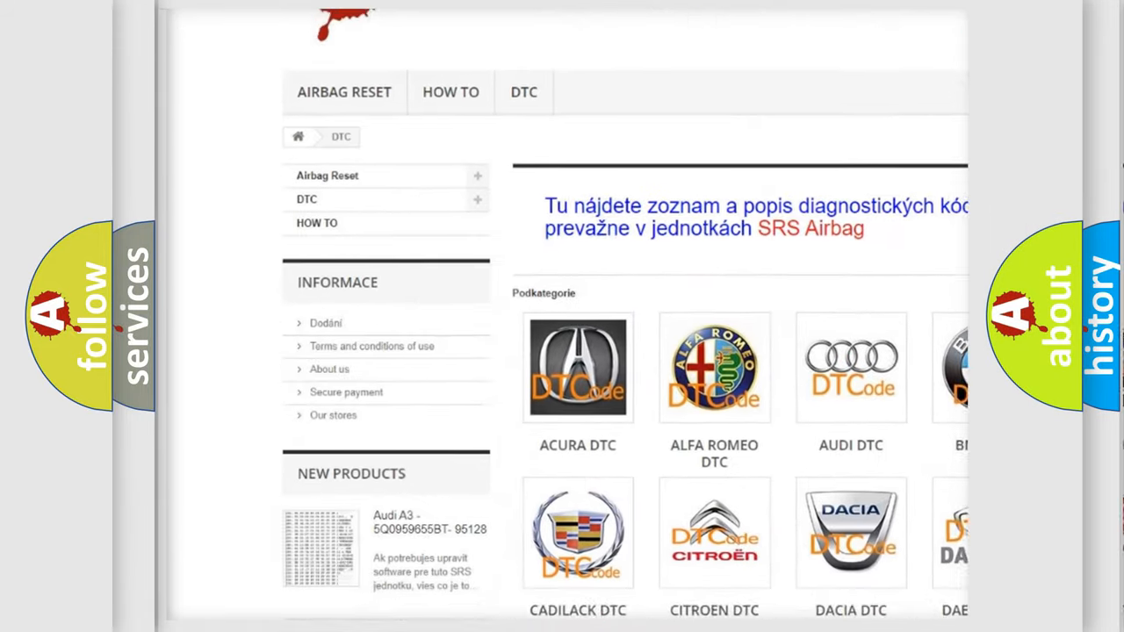
{"action": "scroll", "scroll_direction": "down", "scroll_amount": 3}
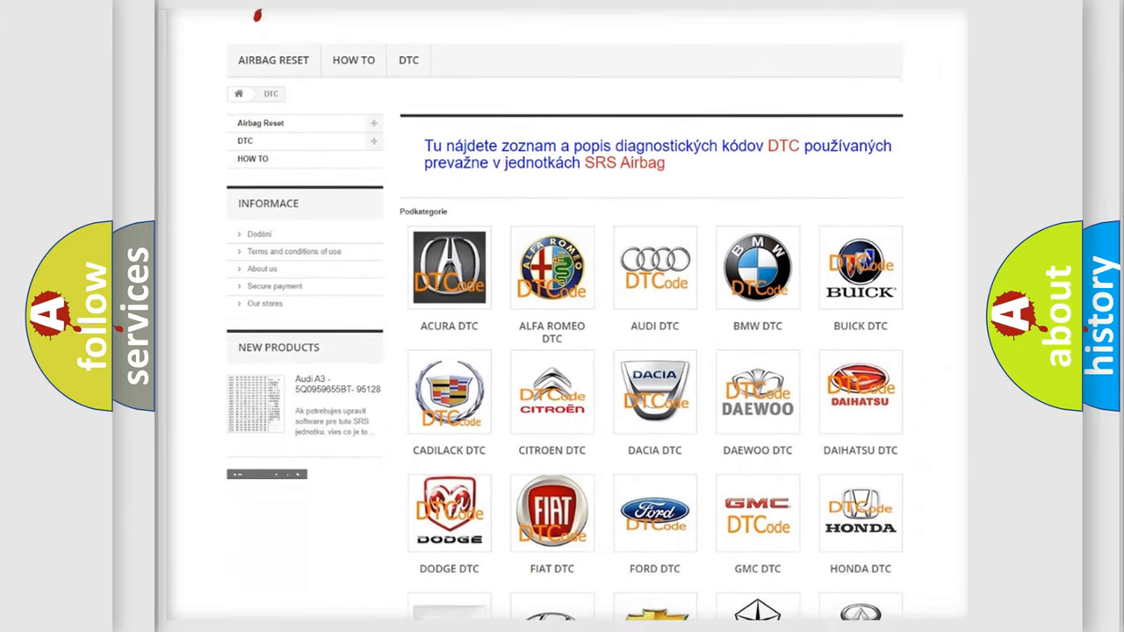
{"action": "scroll", "scroll_direction": "down", "scroll_amount": 3}
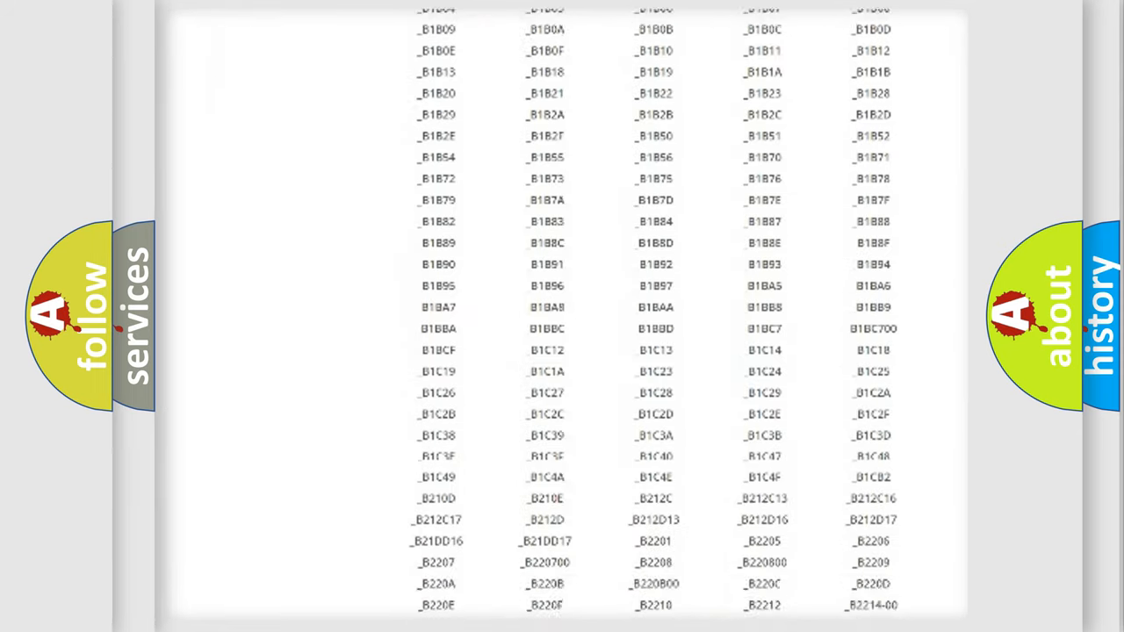
{"action": "scroll", "scroll_direction": "up", "scroll_amount": 3}
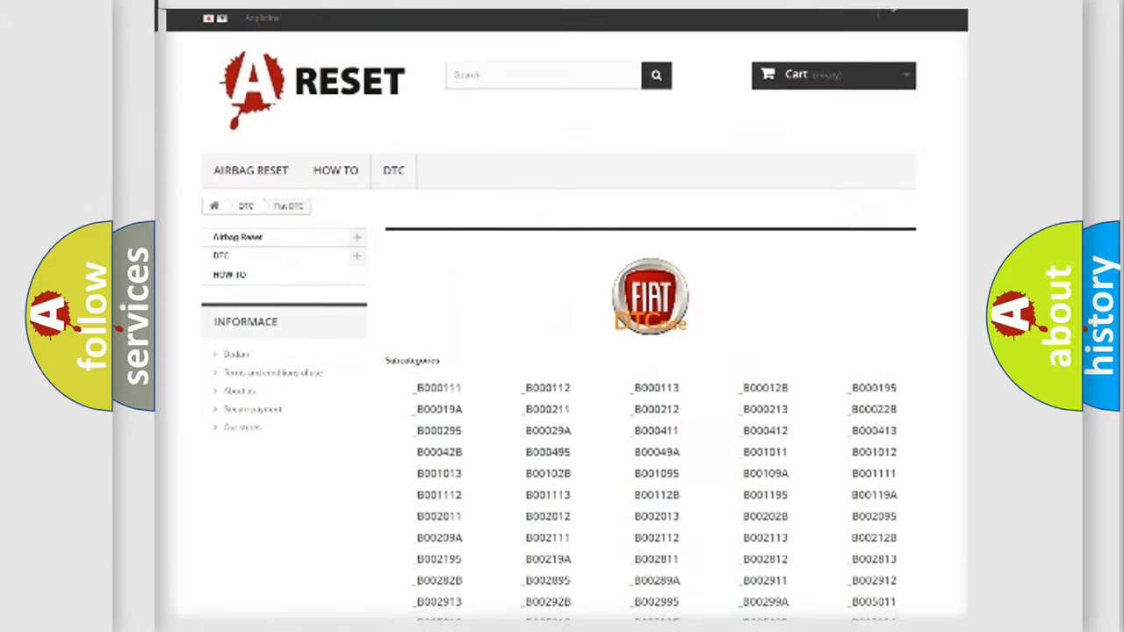